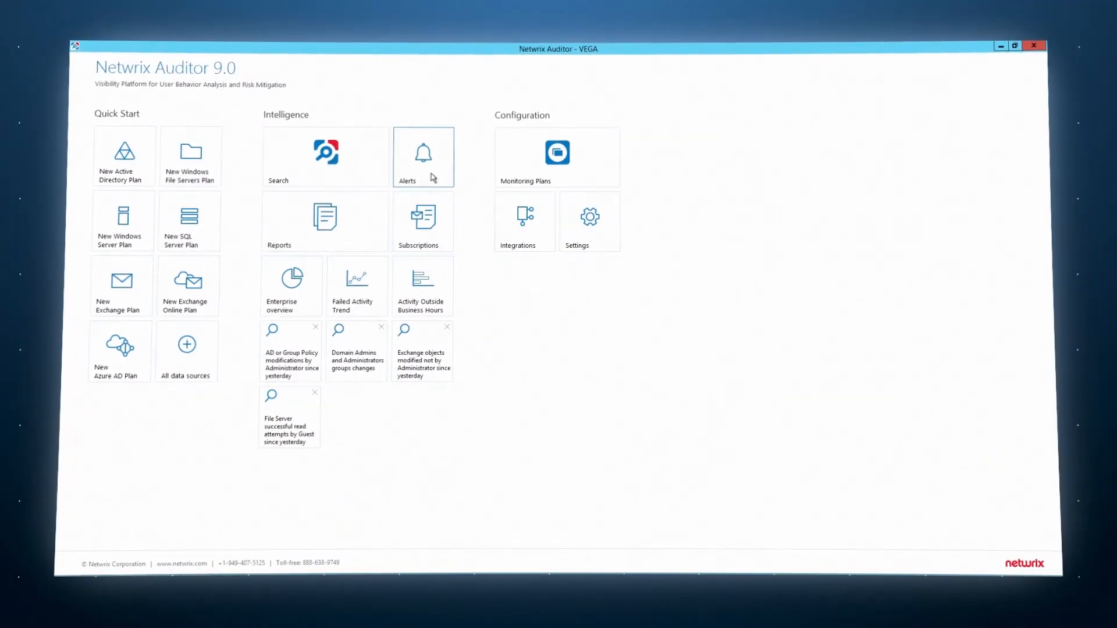
pyautogui.click(423, 157)
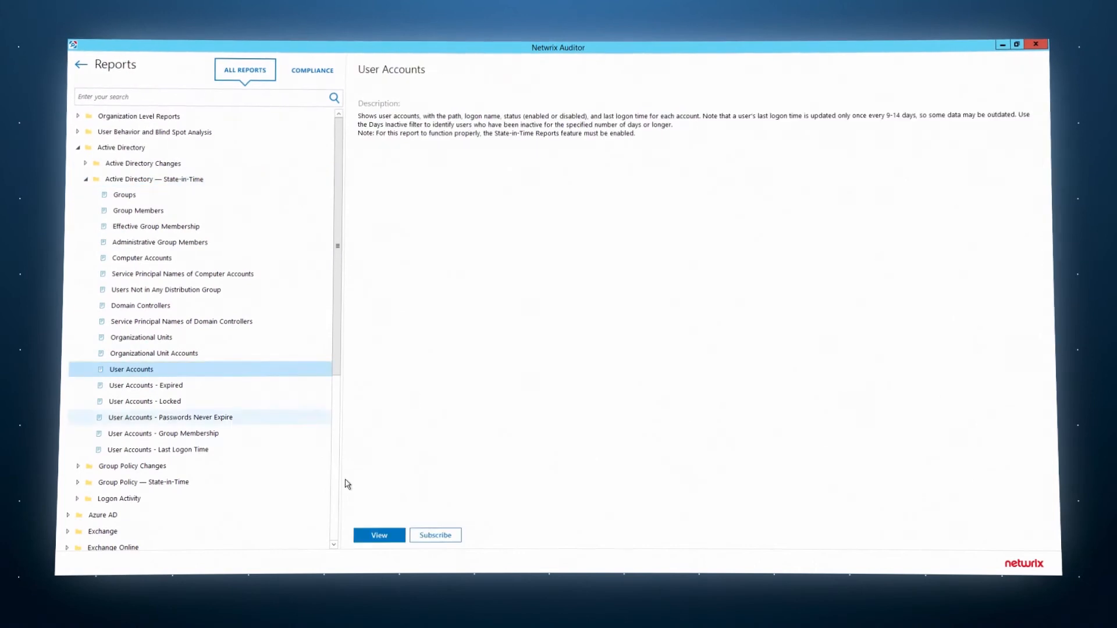
pyautogui.click(378, 535)
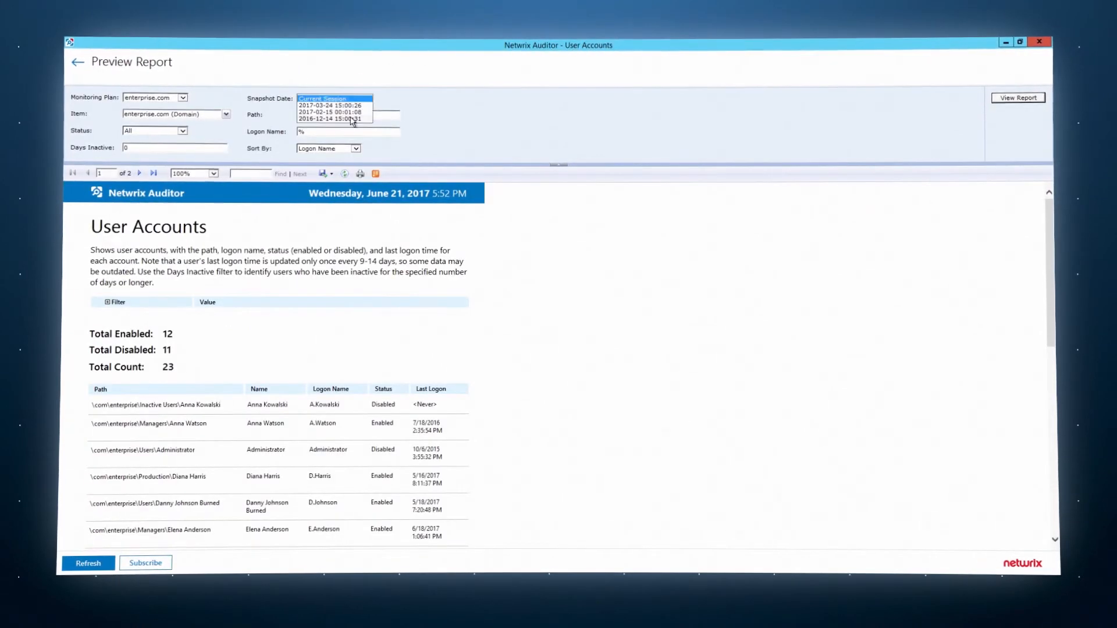
pyautogui.click(334, 118)
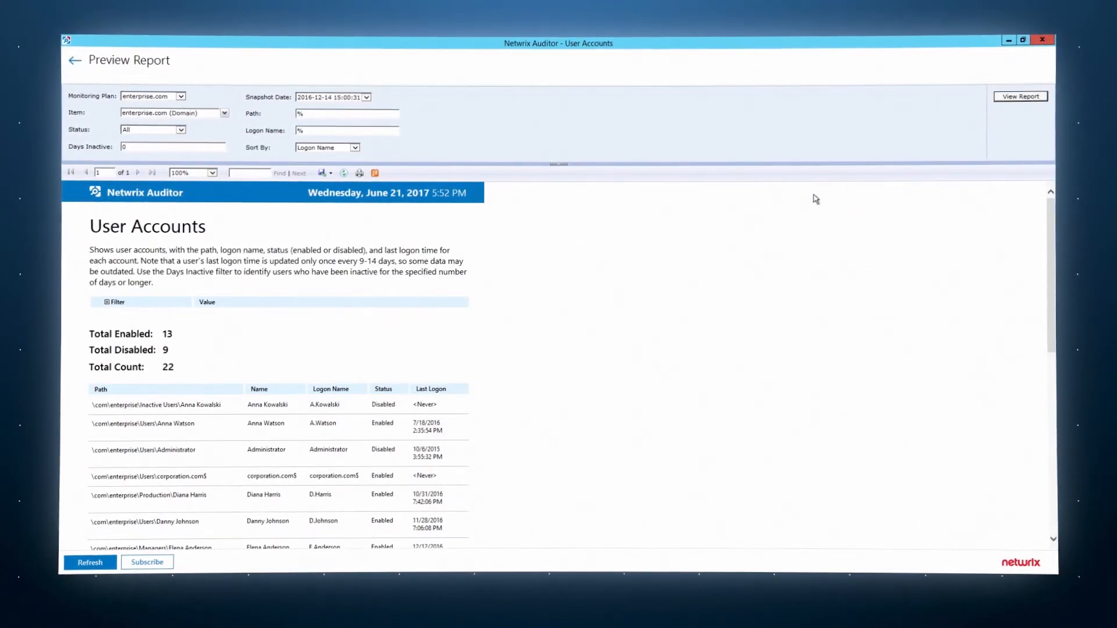
pyautogui.moveTo(288, 444)
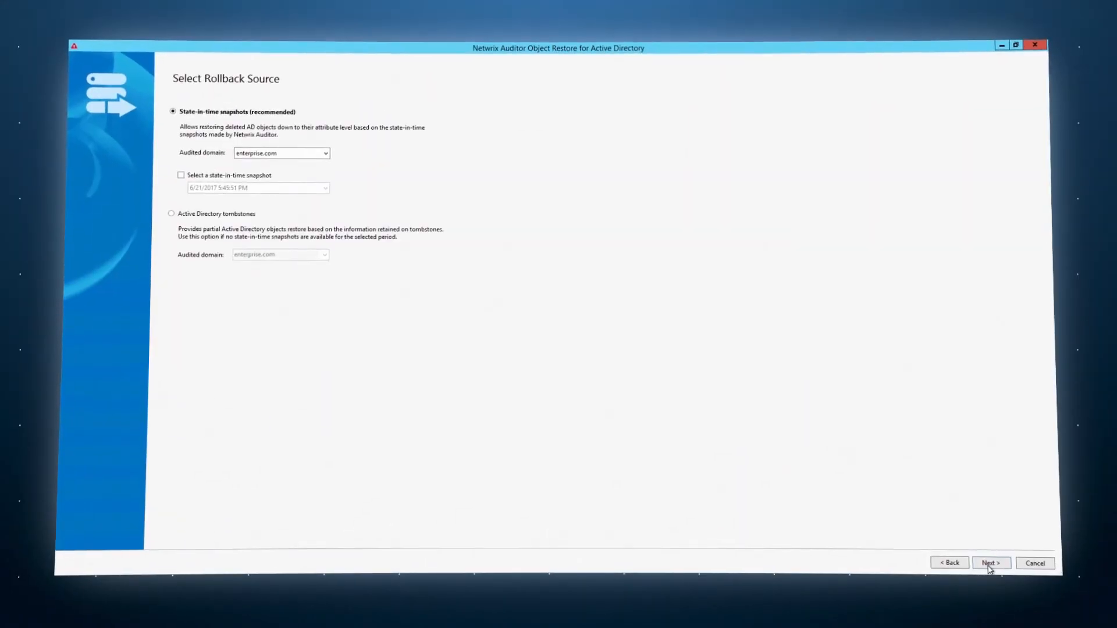
# Proceed with state-in-time snapshots for enterprise.com as the rollback source to list changes.
pyautogui.click(988, 563)
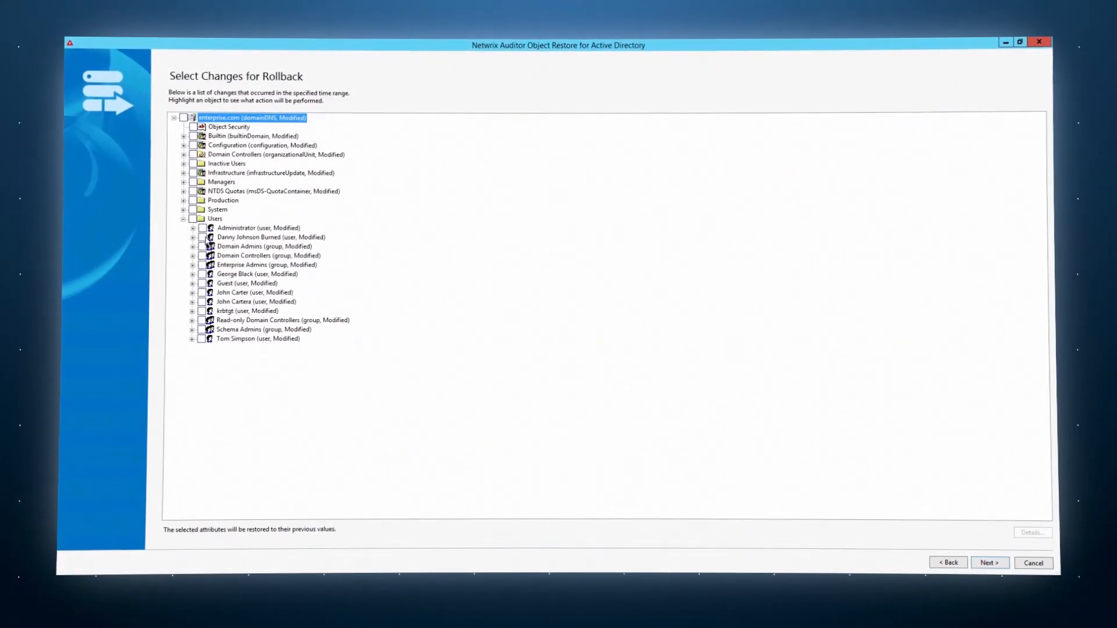